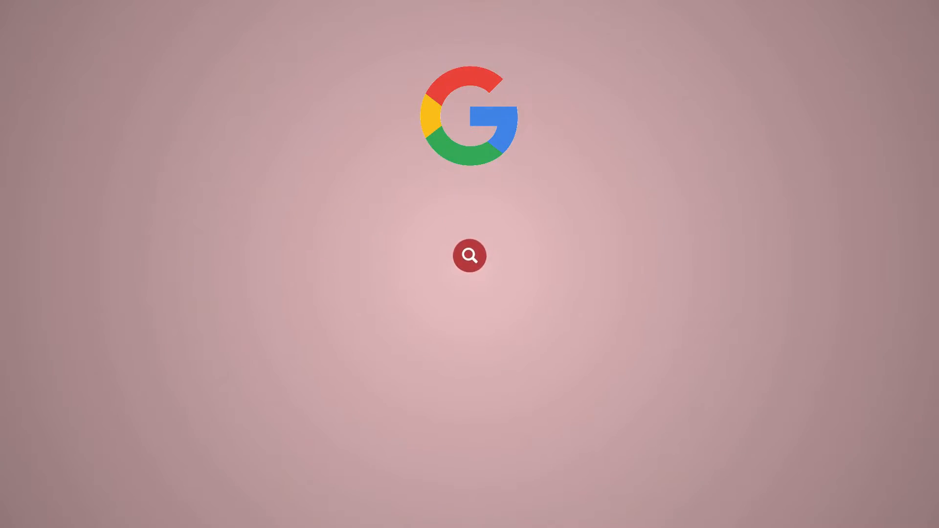
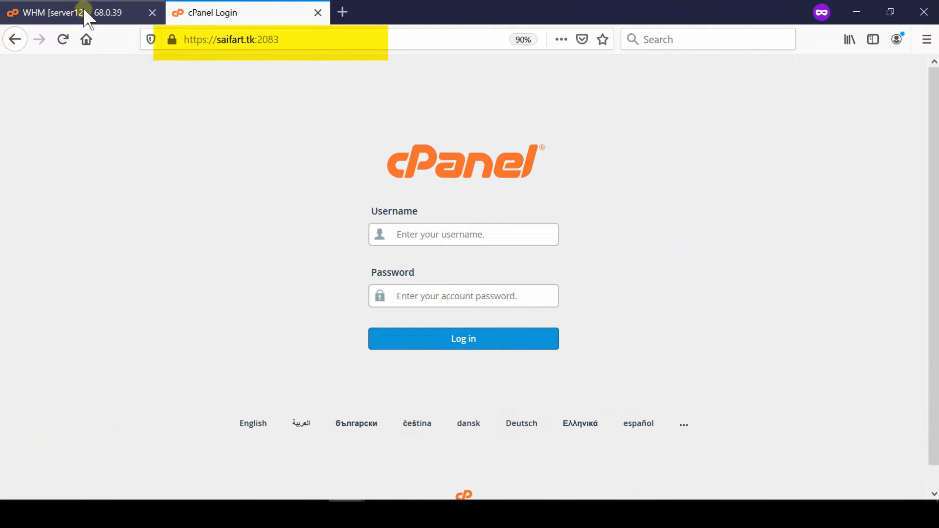
Return to the WHM tab and open the Server Configuration tools group.
{"action": "left_click", "coordinate": [66, 13]}
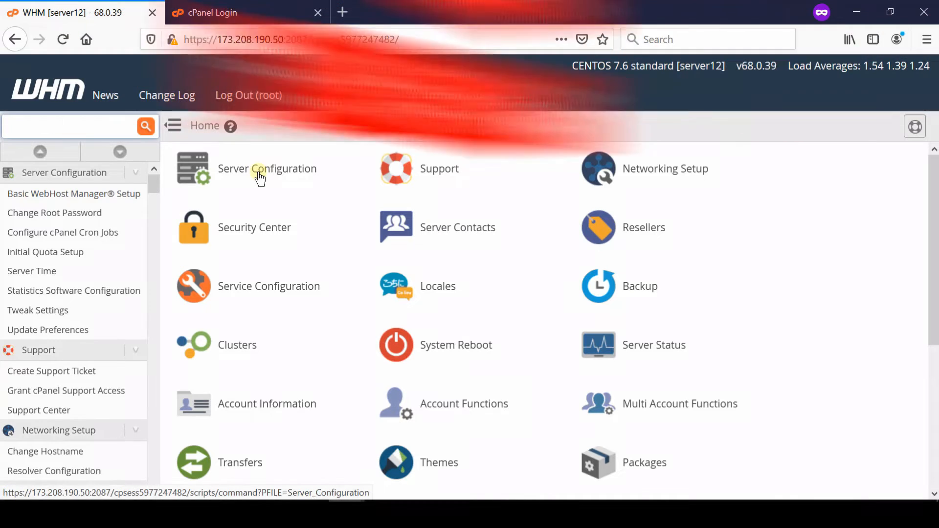
{"action": "left_click", "coordinate": [267, 168]}
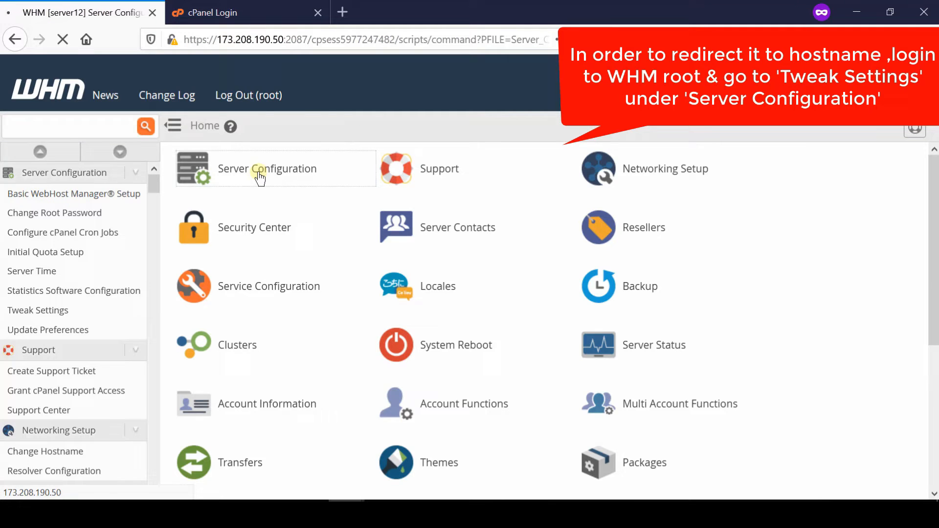
{"action": "left_click", "coordinate": [267, 169]}
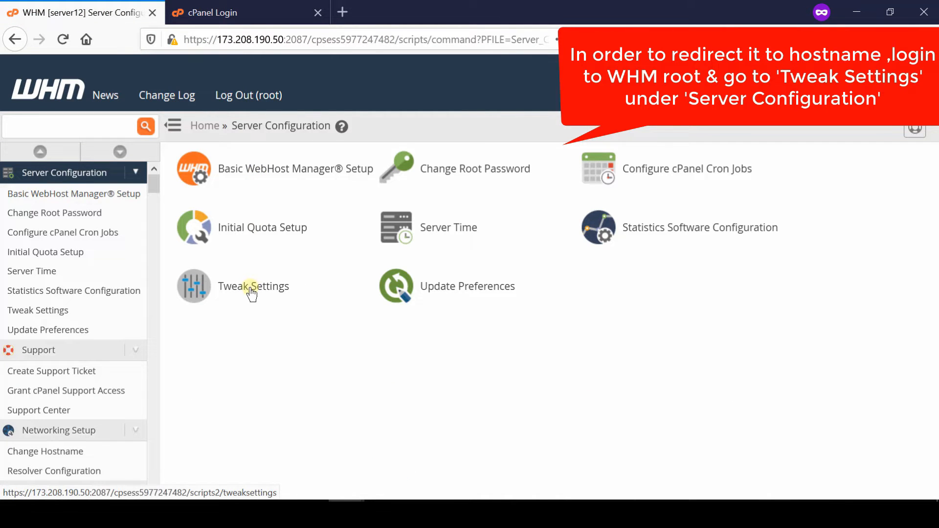
Open Tweak Settings from the Server Configuration list.
{"action": "left_click", "coordinate": [253, 286]}
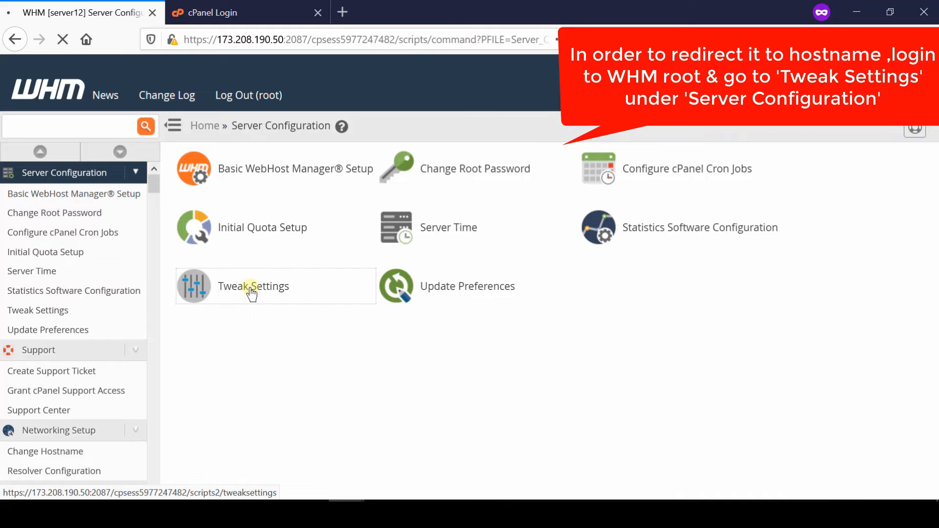
{"action": "left_click", "coordinate": [252, 286]}
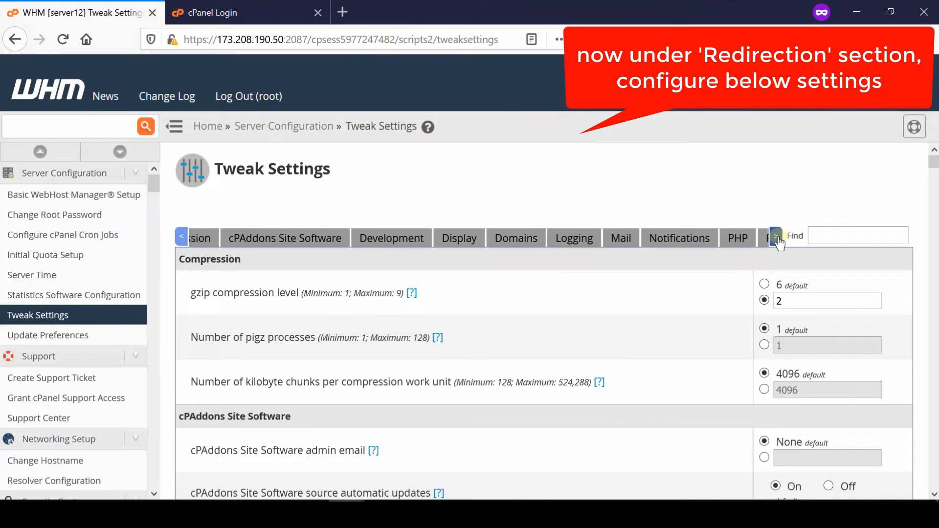
Scroll the Tweak Settings tab strip right and select the Redirection tab.
{"action": "left_click", "coordinate": [775, 238]}
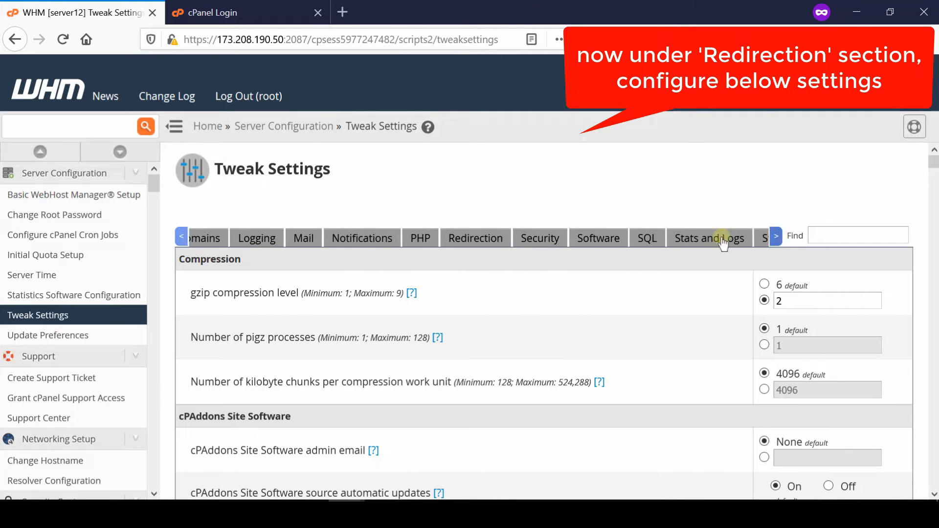
{"action": "left_click", "coordinate": [476, 238]}
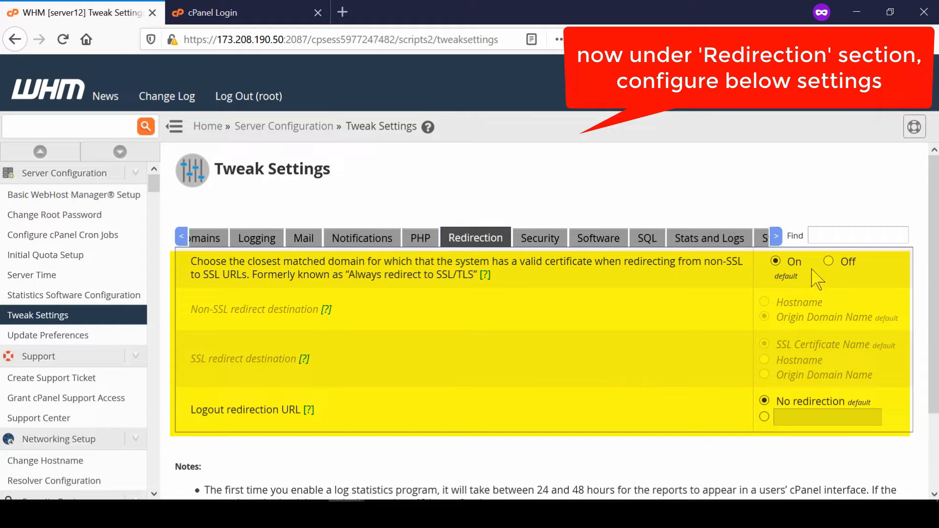
Turn closest-matched-domain redirection Off; set non-SSL and SSL redirect destinations to Hostname.
{"action": "left_click", "coordinate": [829, 261]}
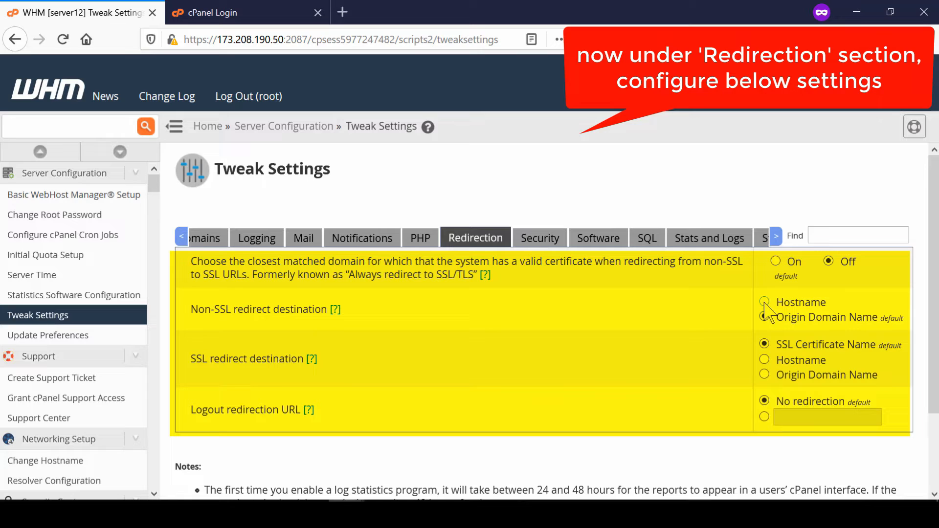
{"action": "left_click", "coordinate": [766, 302]}
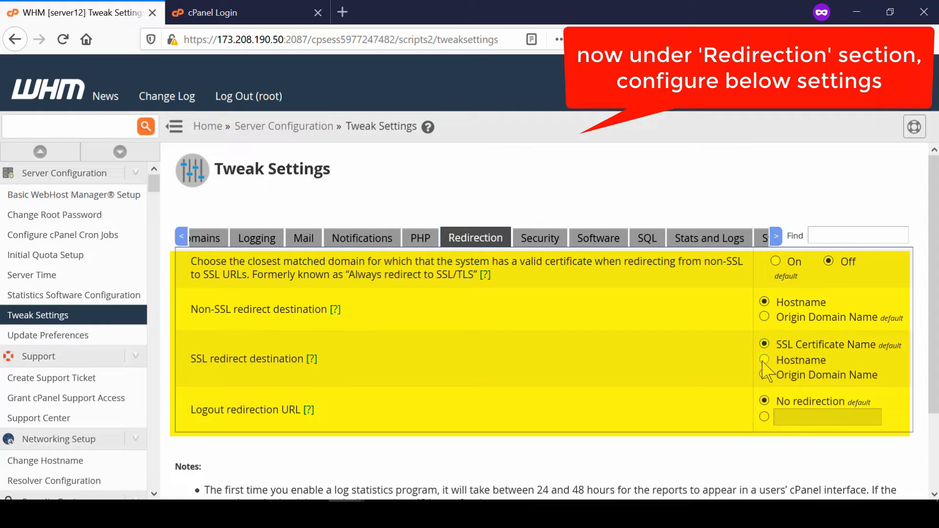
{"action": "left_click", "coordinate": [764, 360]}
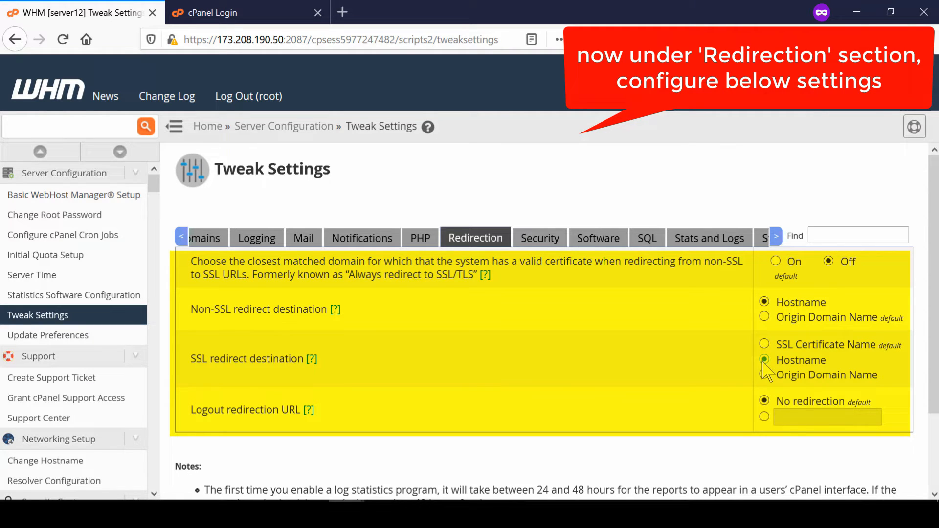
{"action": "left_click", "coordinate": [765, 360]}
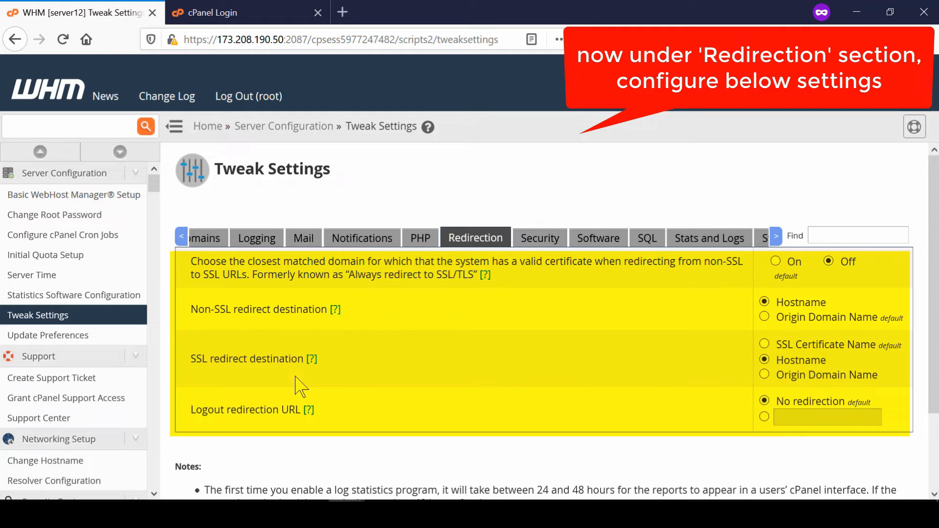
{"action": "mouse_move", "coordinate": [893, 465]}
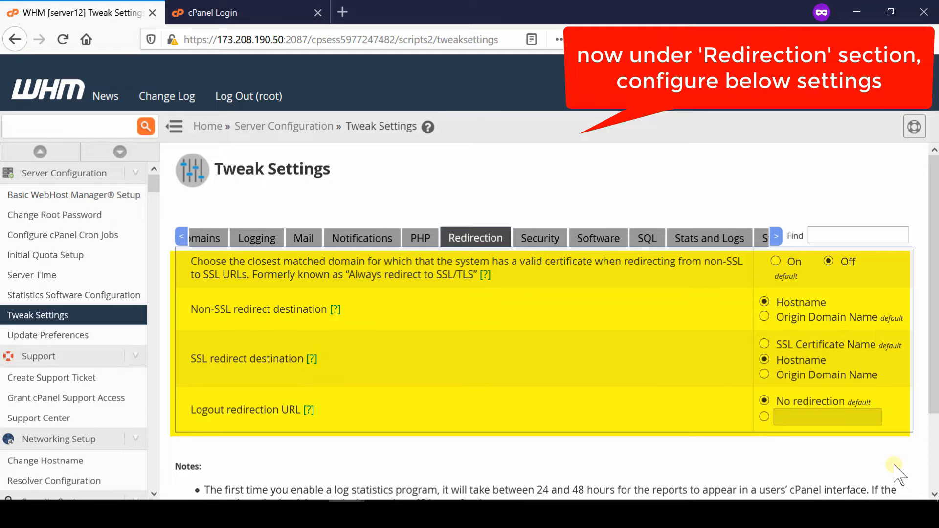
Save the Redirection changes with the Save button at the bottom of Tweak Settings.
{"action": "scroll", "scroll_direction": "down", "scroll_amount": 3}
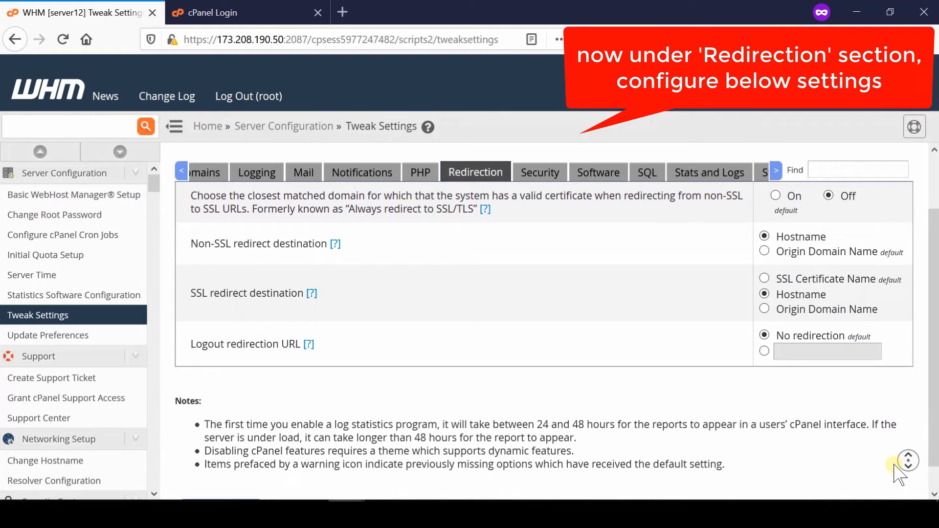
{"action": "scroll", "scroll_direction": "down", "scroll_amount": 3}
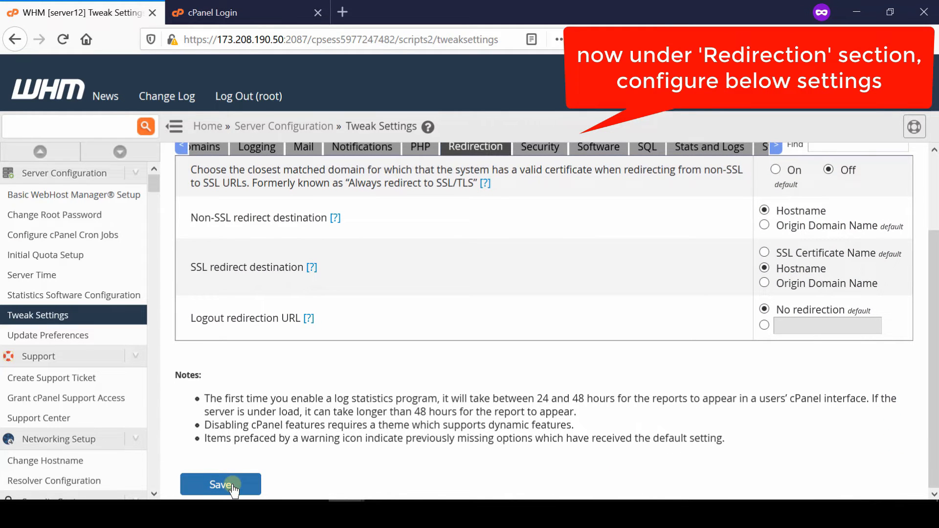
{"action": "left_click", "coordinate": [220, 485]}
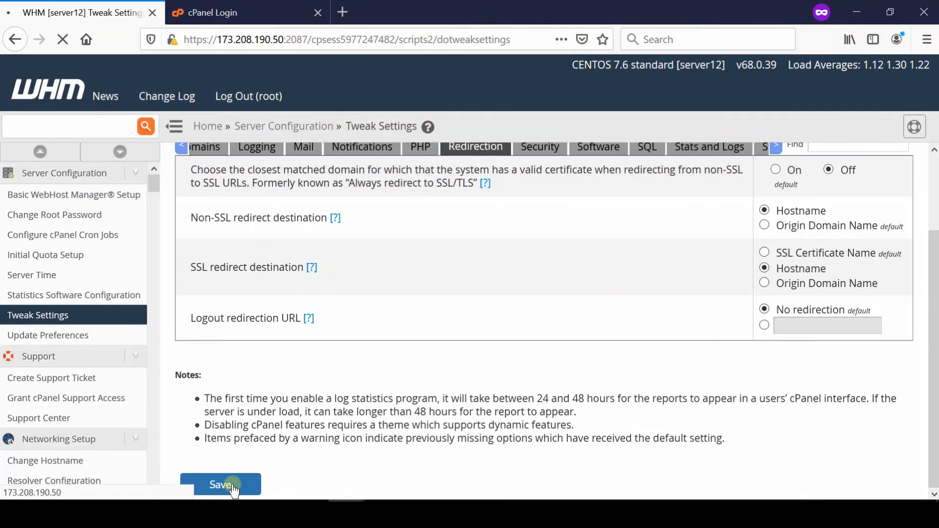
{"action": "left_click", "coordinate": [221, 485]}
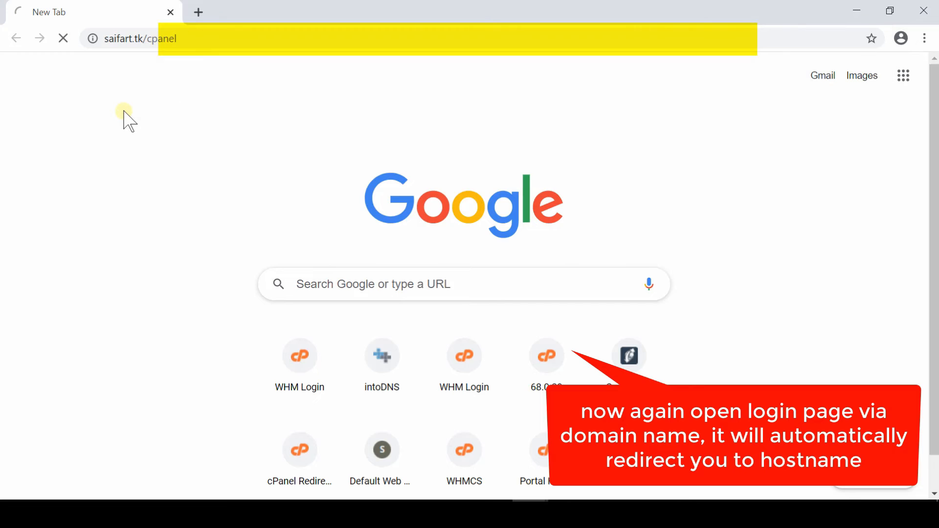
Load saifart.tk/cpanel to check where the login redirects.
{"action": "key", "text": "Enter"}
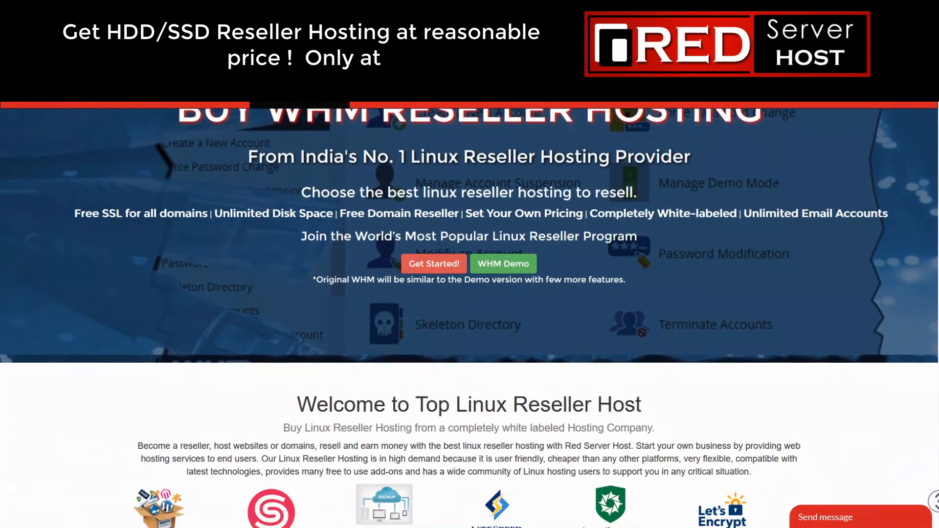
{"action": "scroll", "scroll_direction": "down", "scroll_amount": 3}
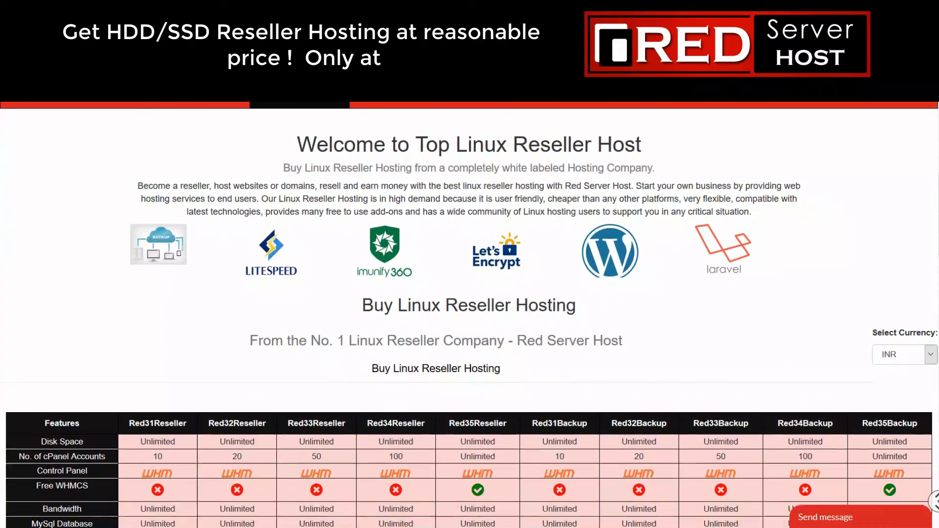
{"action": "scroll", "scroll_direction": "down", "scroll_amount": 3}
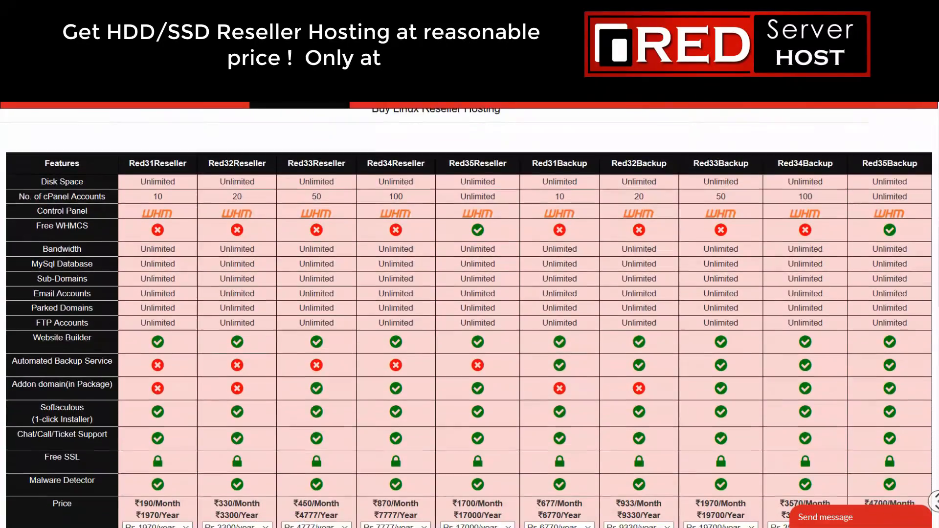